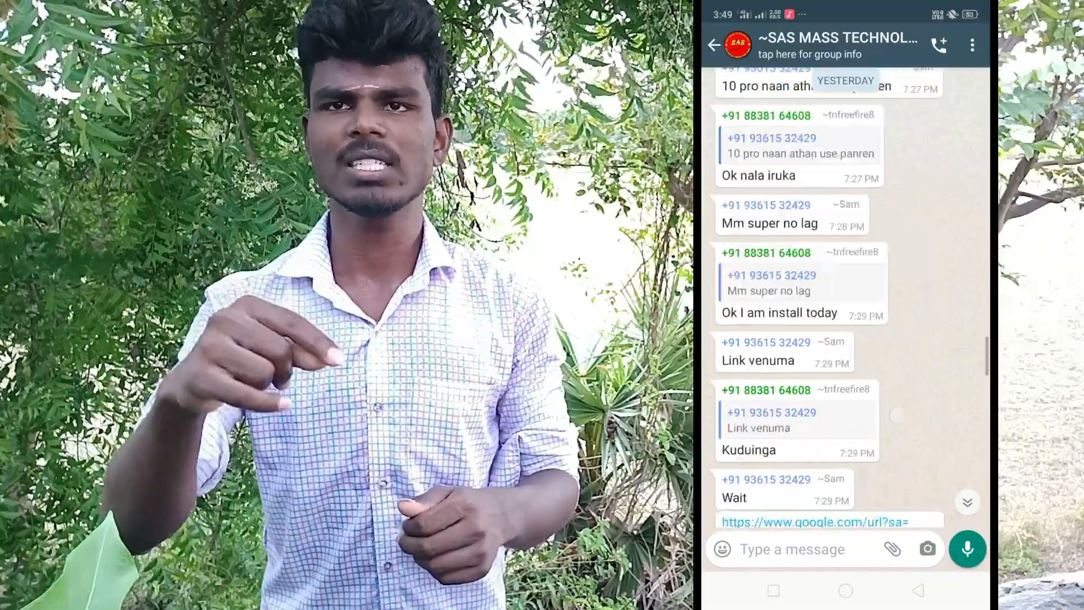
Step: Boot from the USB device, accept the language screen, and bring up a command prompt with Shift+F10
scroll("down", 3)
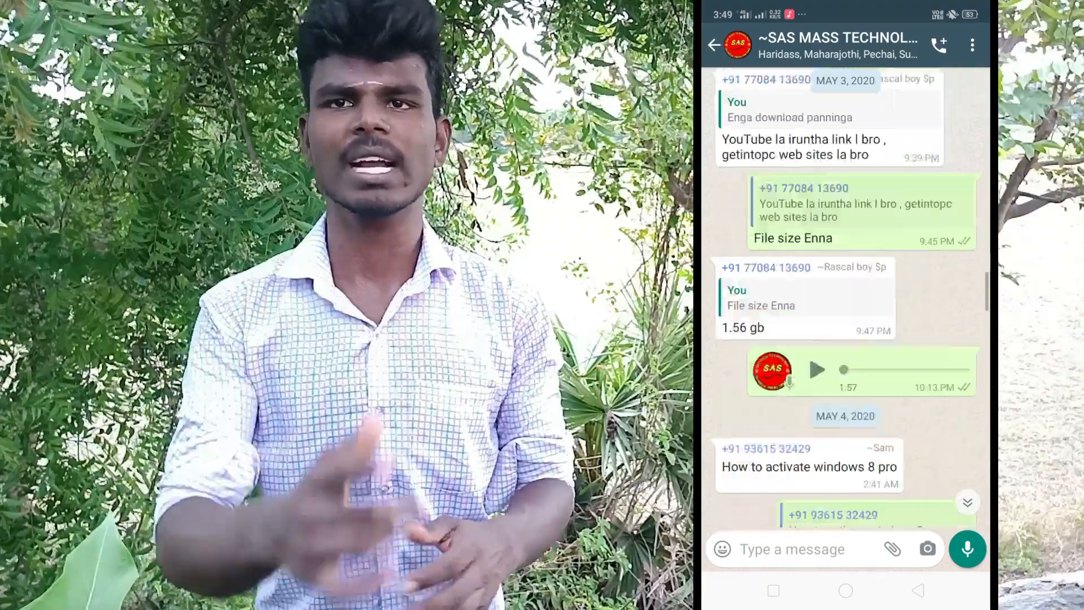
scroll("down", 3)
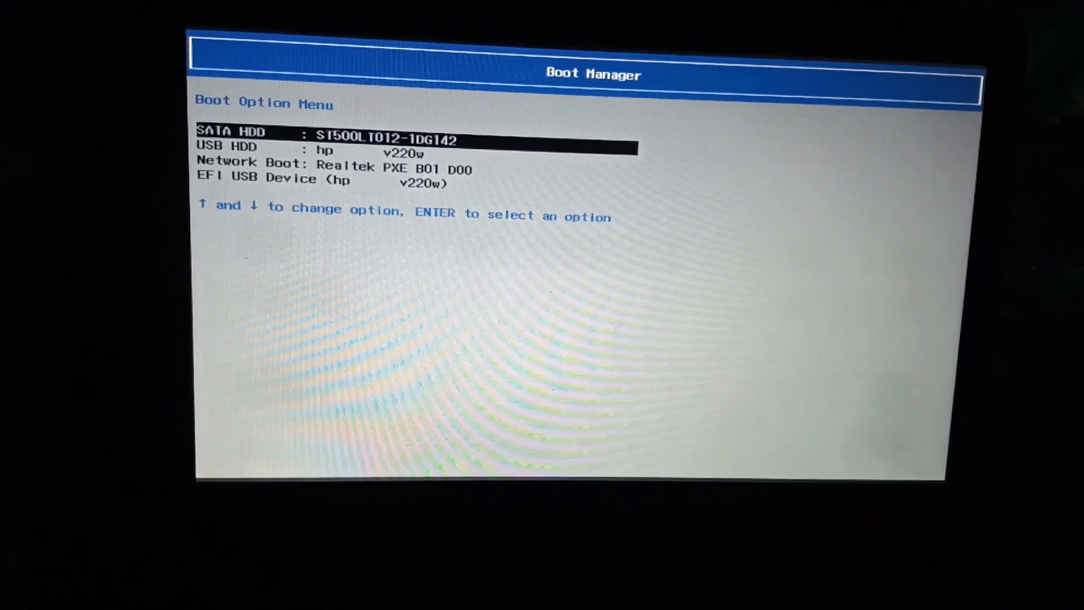
key("Down")
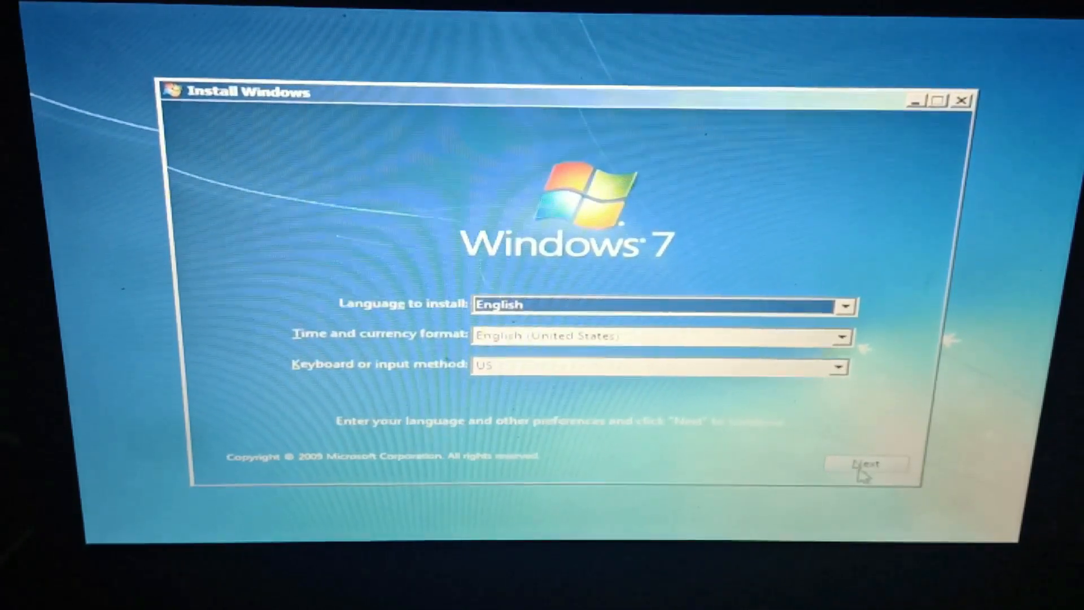
left_click(866, 462)
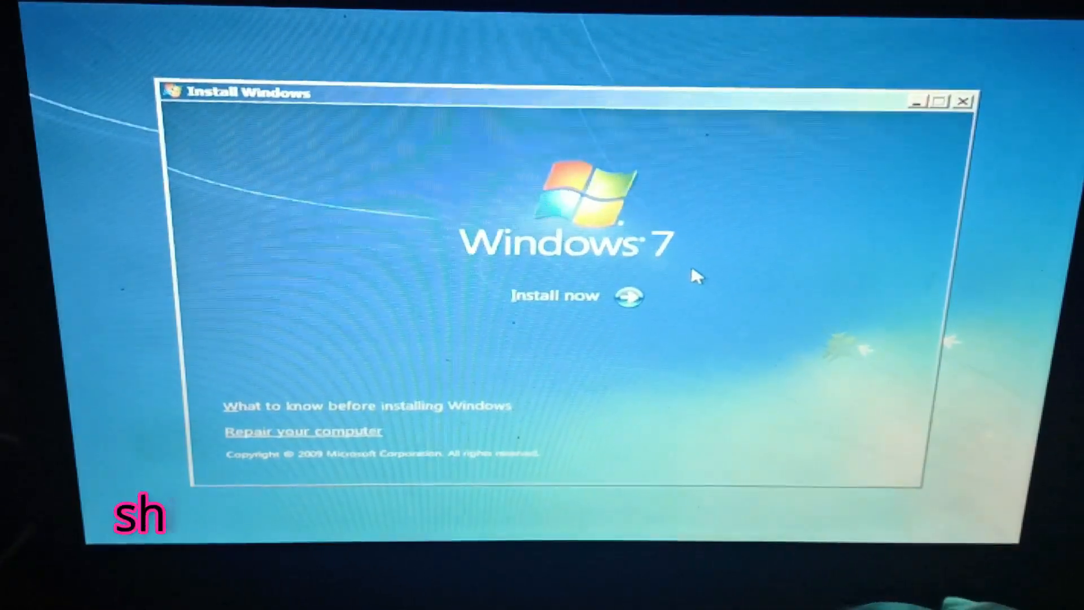
key("shift+F10")
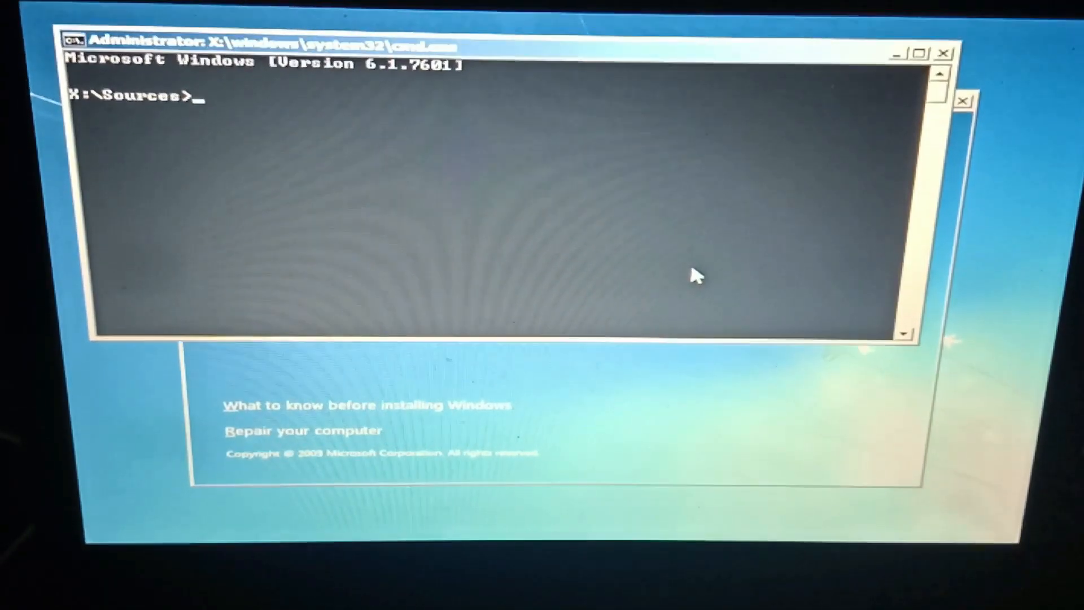
Step: Run bootrec /fixboot and bootrec /fixmbr successfully, then exit the prompt
type("b")
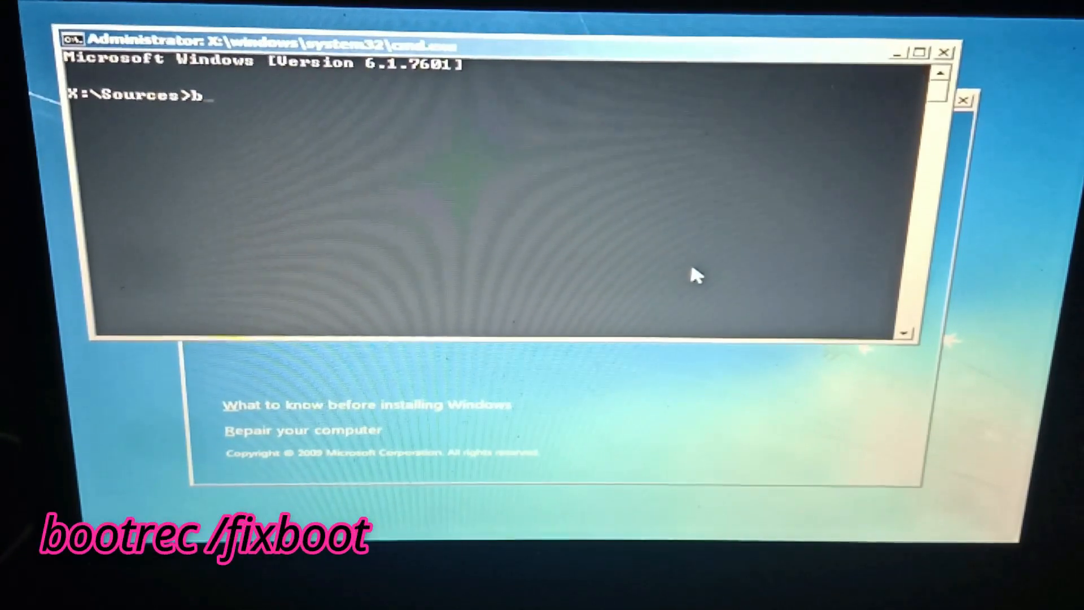
type("ootrec")
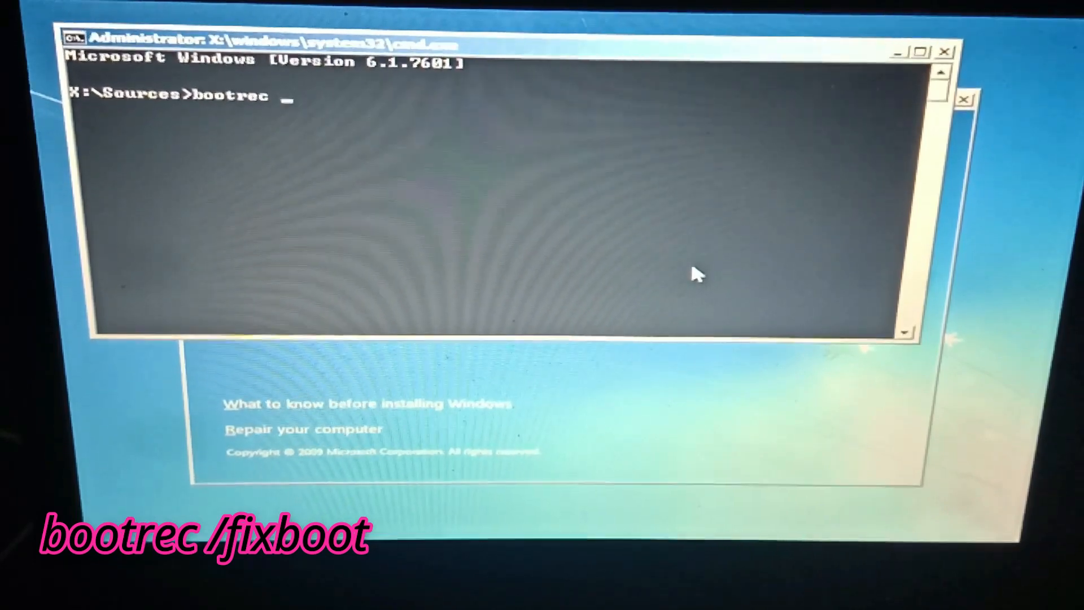
type("/fix")
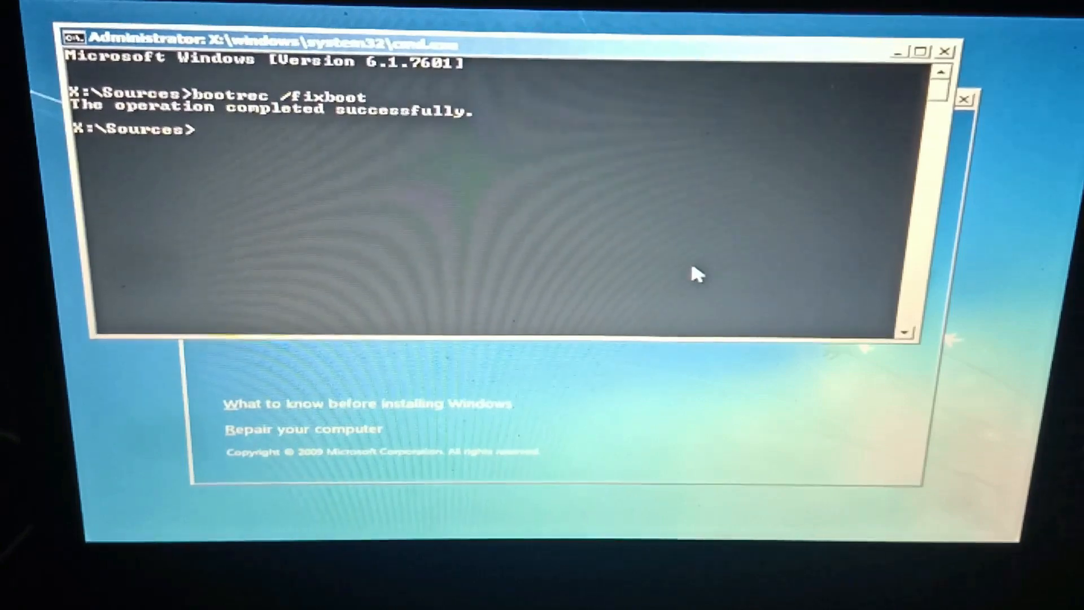
type("bootrec /fi")
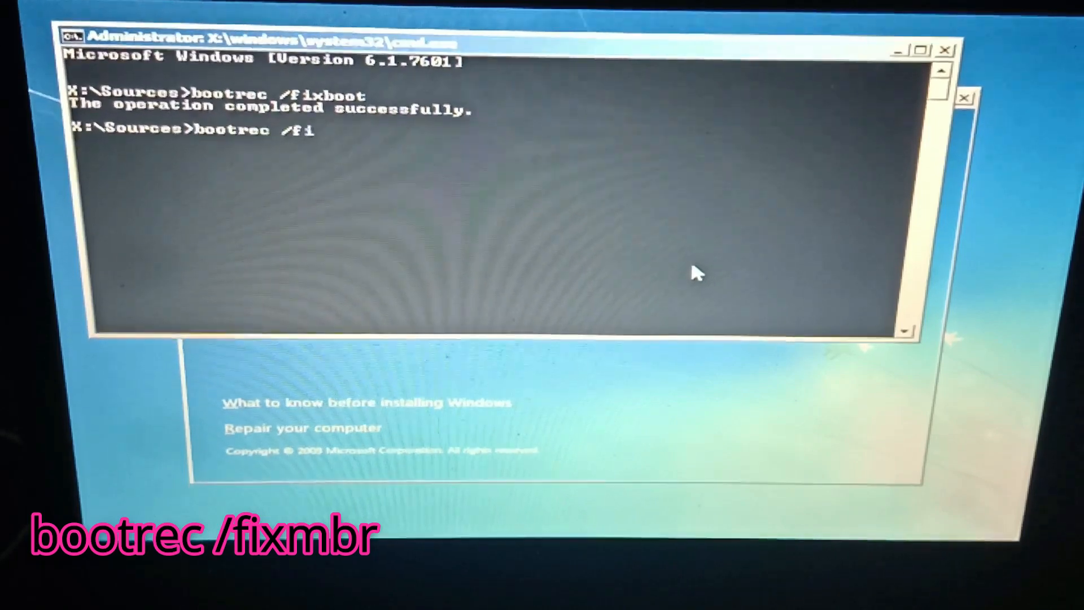
type("xmbr")
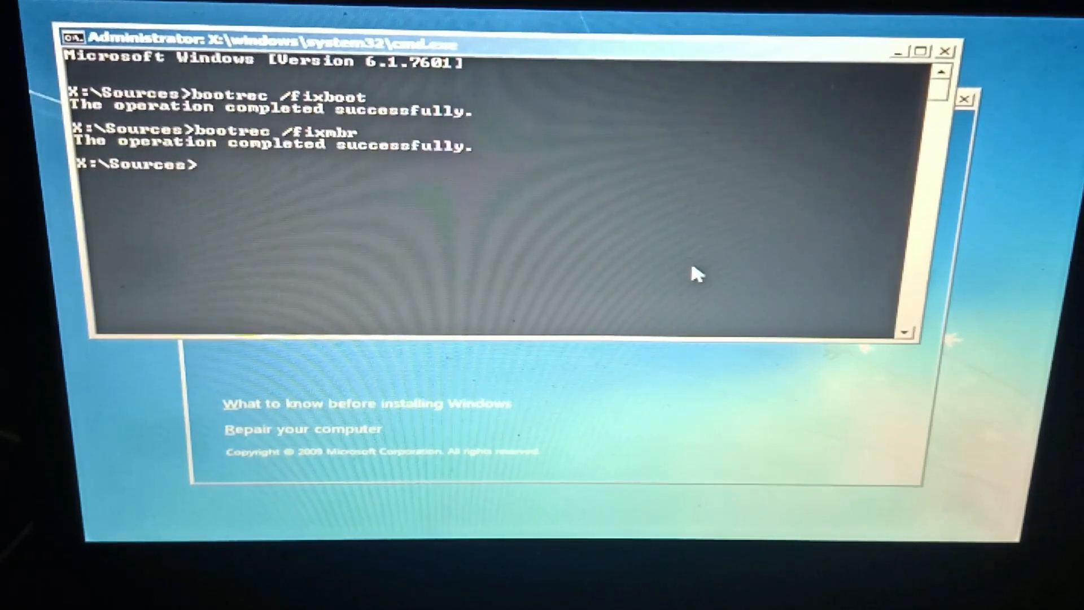
type("ex")
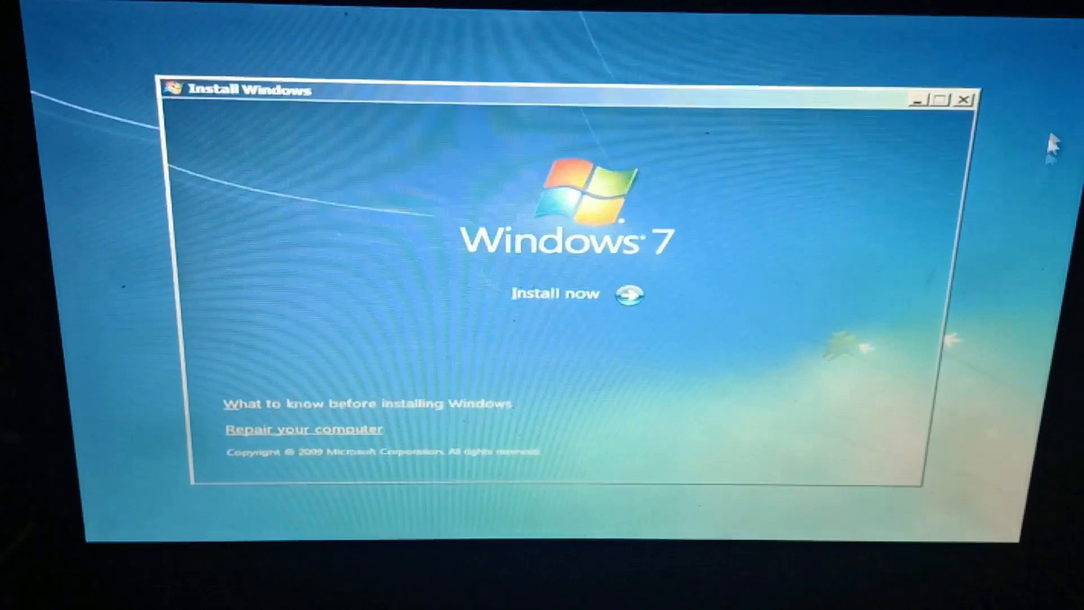
Step: Cancel the Install Windows wizard and confirm so the PC restarts into Windows
left_click(965, 98)
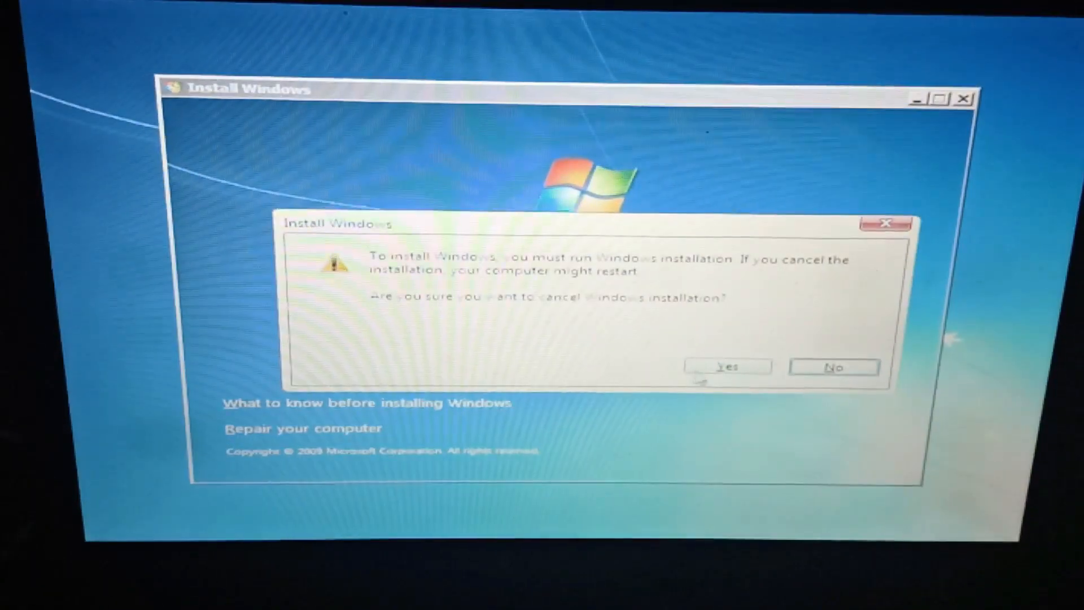
left_click(727, 366)
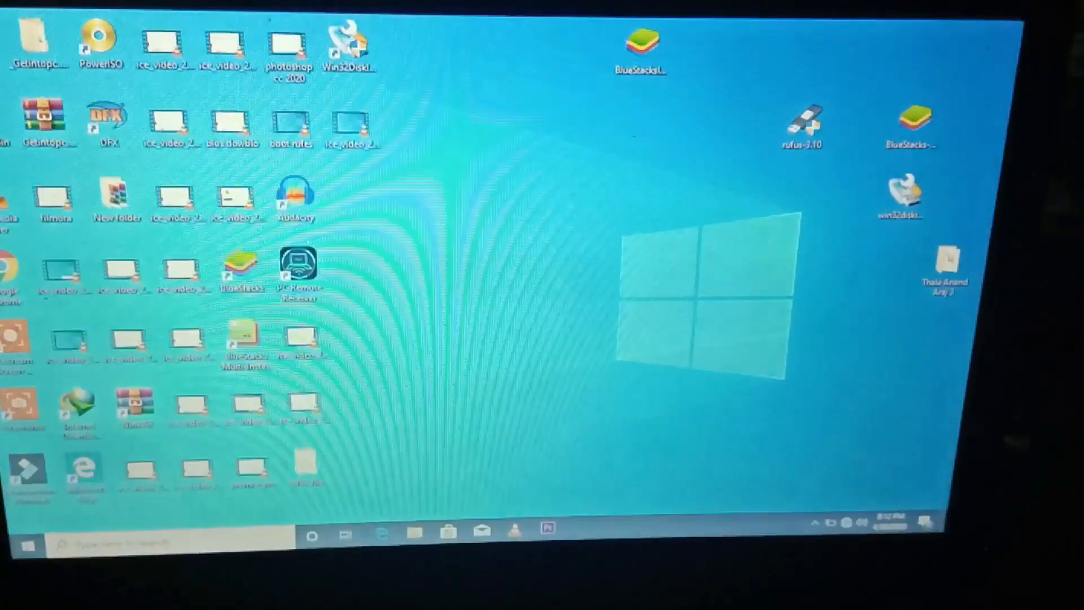
right_click(508, 311)
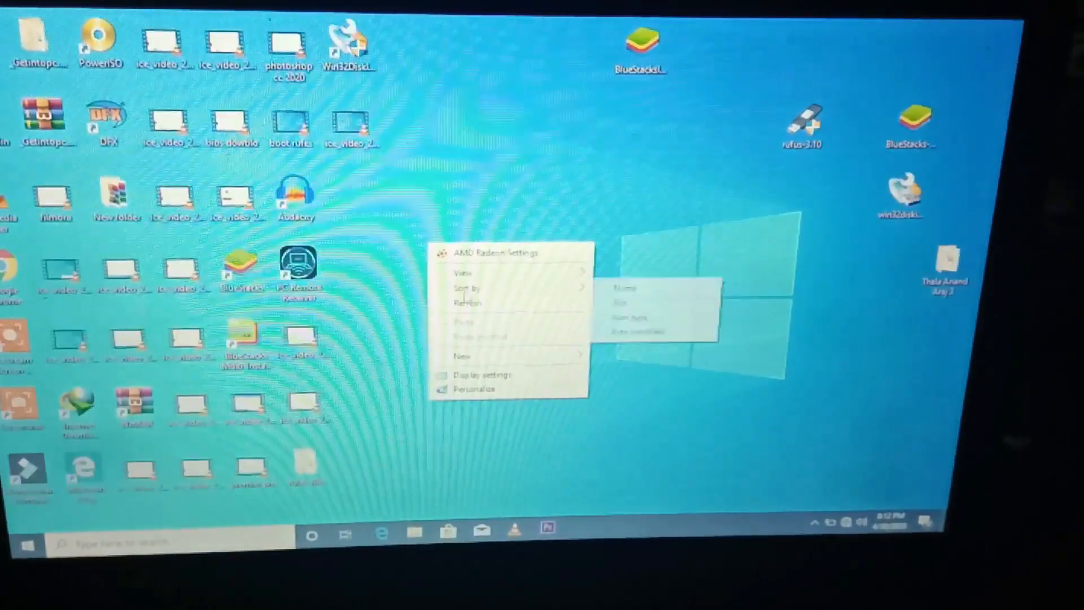
left_click(466, 302)
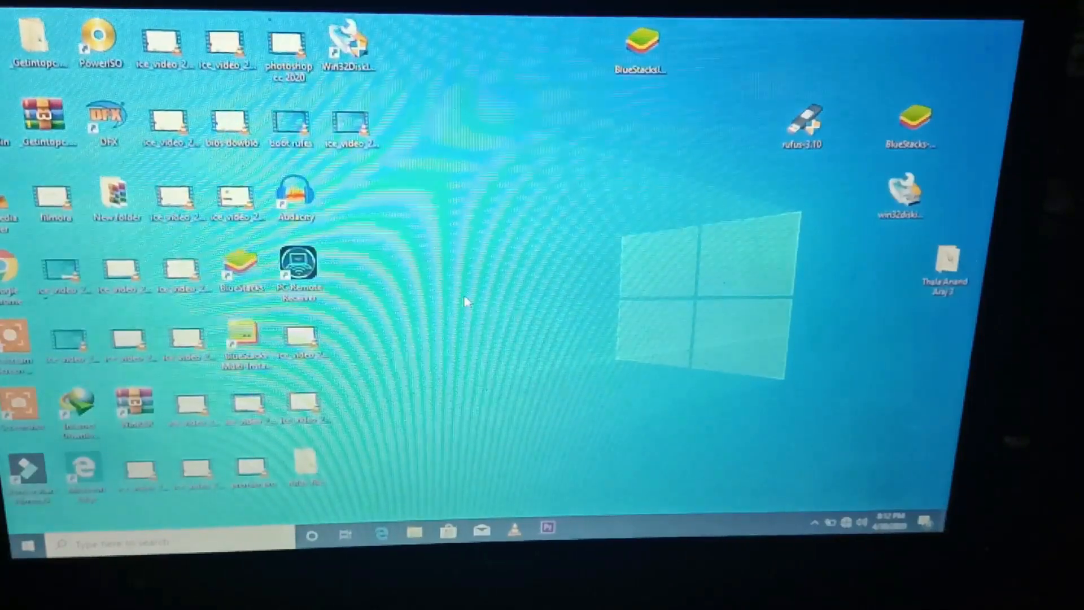